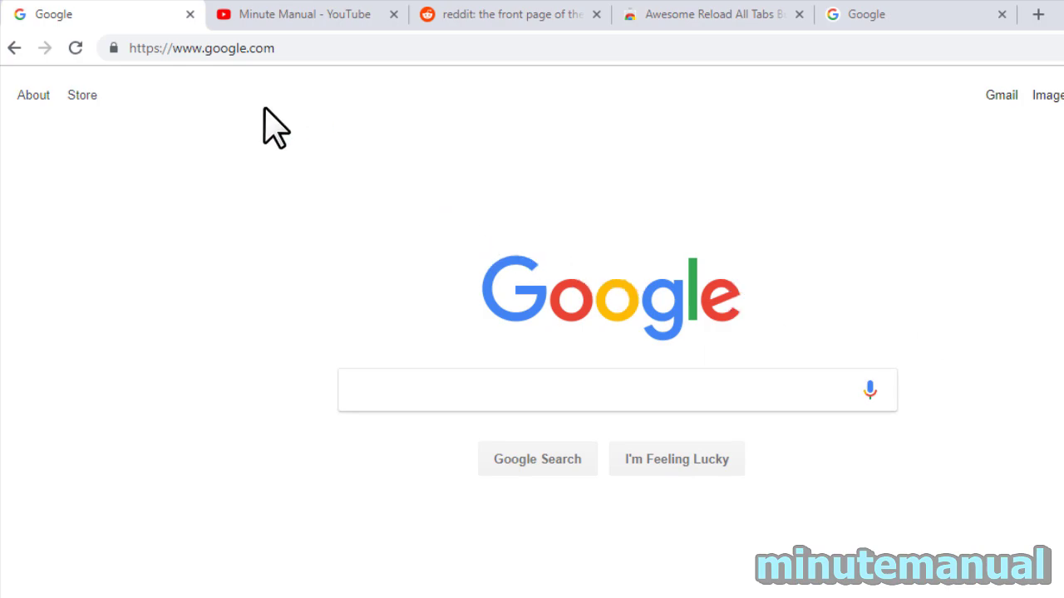
pyautogui.moveTo(95, 25)
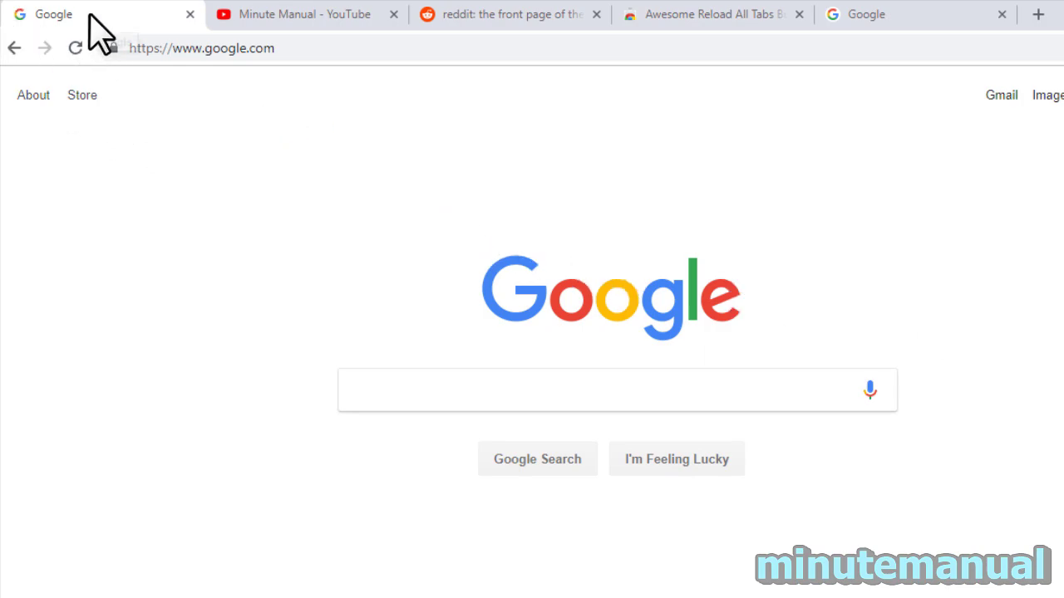
# Jump to the last of the five open tabs, the second Google page.
pyautogui.press('shift')
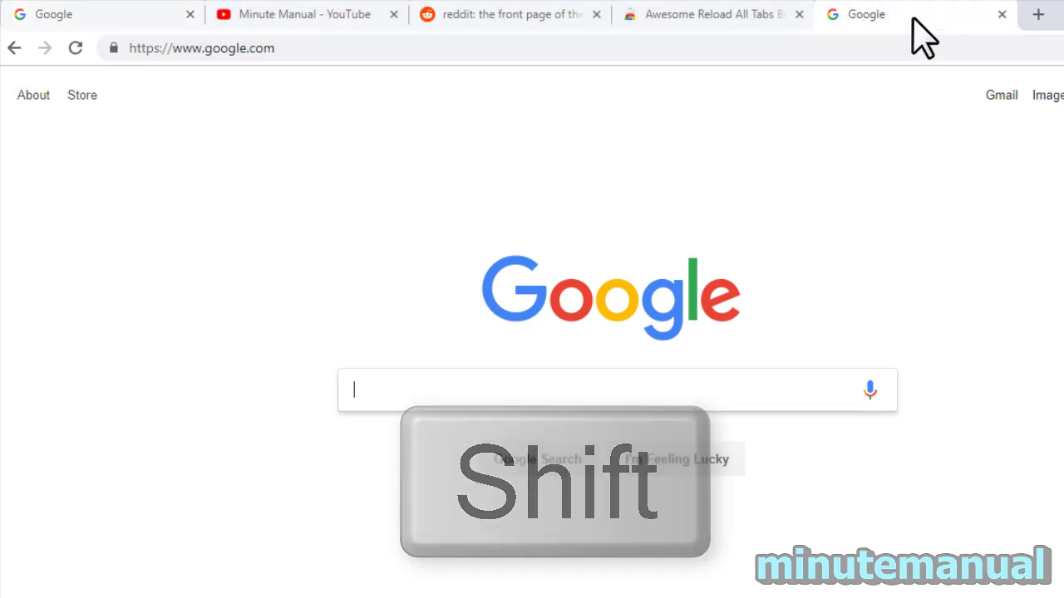
pyautogui.press('ctrl+r')
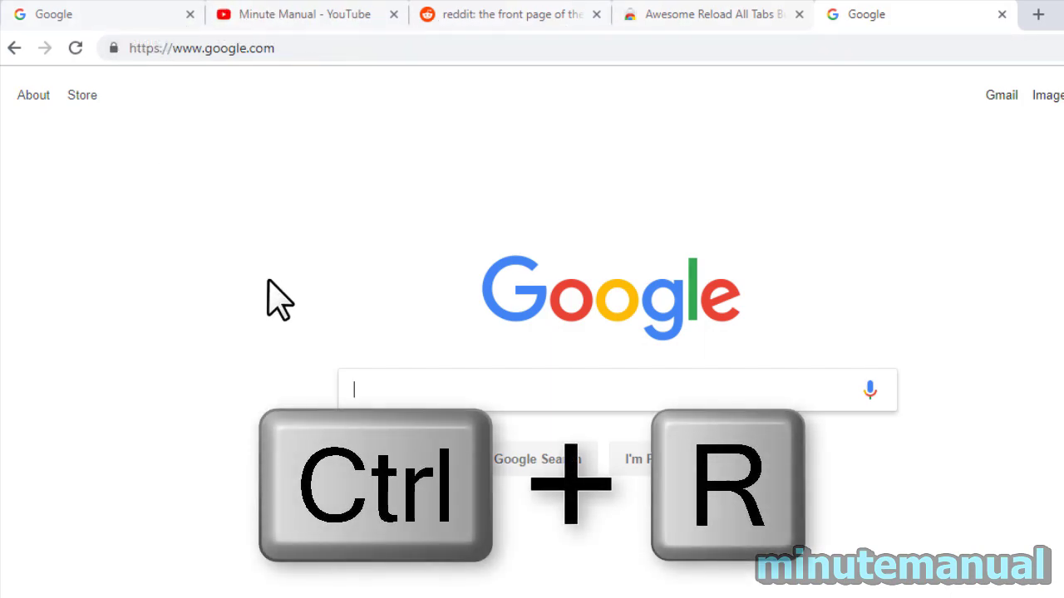
pyautogui.press('Ctrl+r')
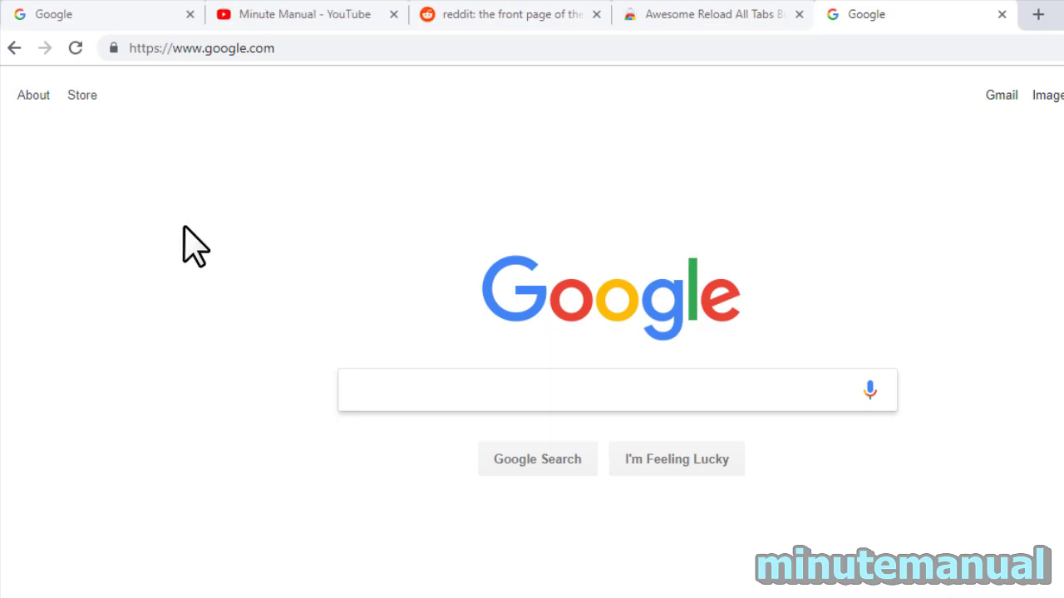
# Add the Awesome Reload All Tabs Button extension to Chrome from its Web Store page.
pyautogui.click(711, 14)
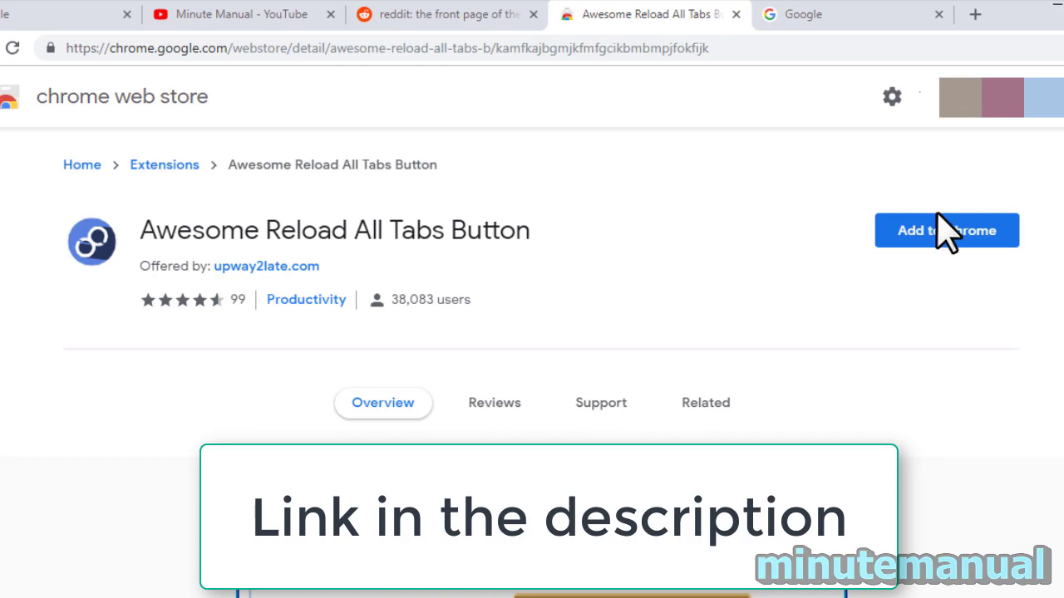
pyautogui.click(947, 230)
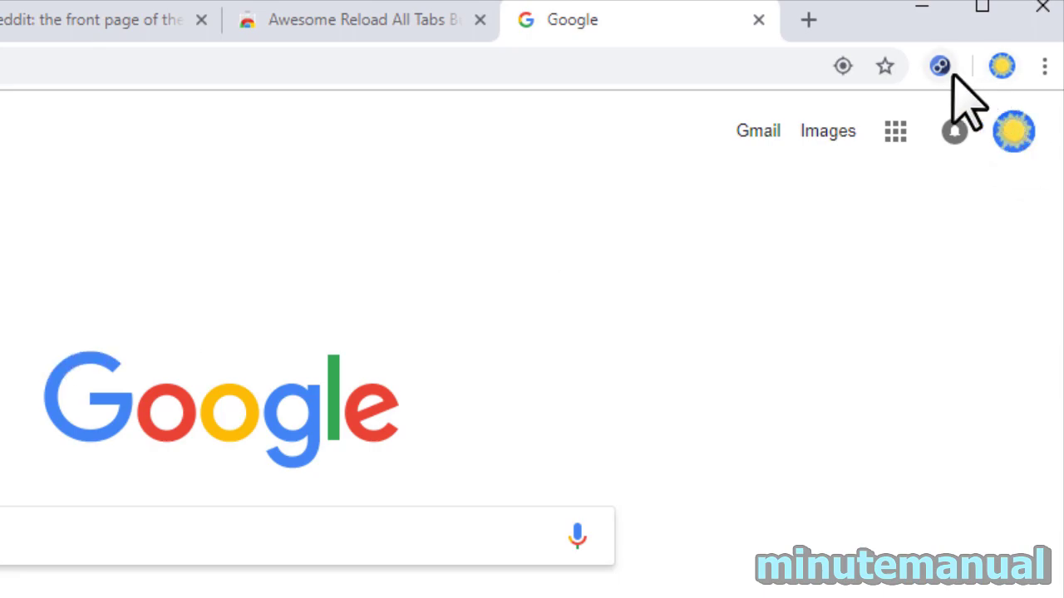
# On the extension's options page, open the 'Refresh all tabs in' dropdown to pick All Windows.
pyautogui.click(942, 64)
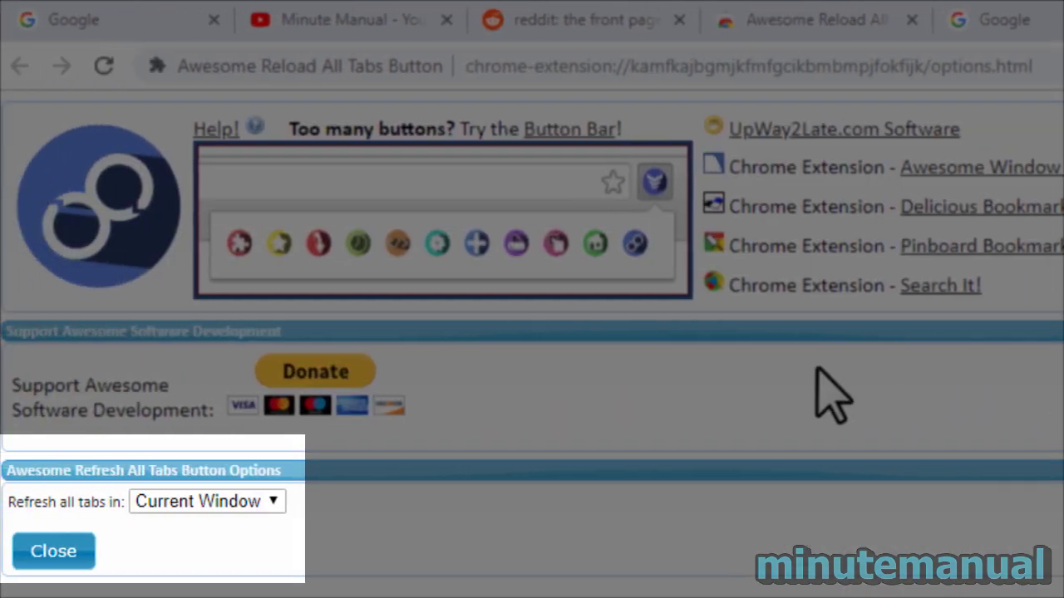
pyautogui.moveTo(931, 250)
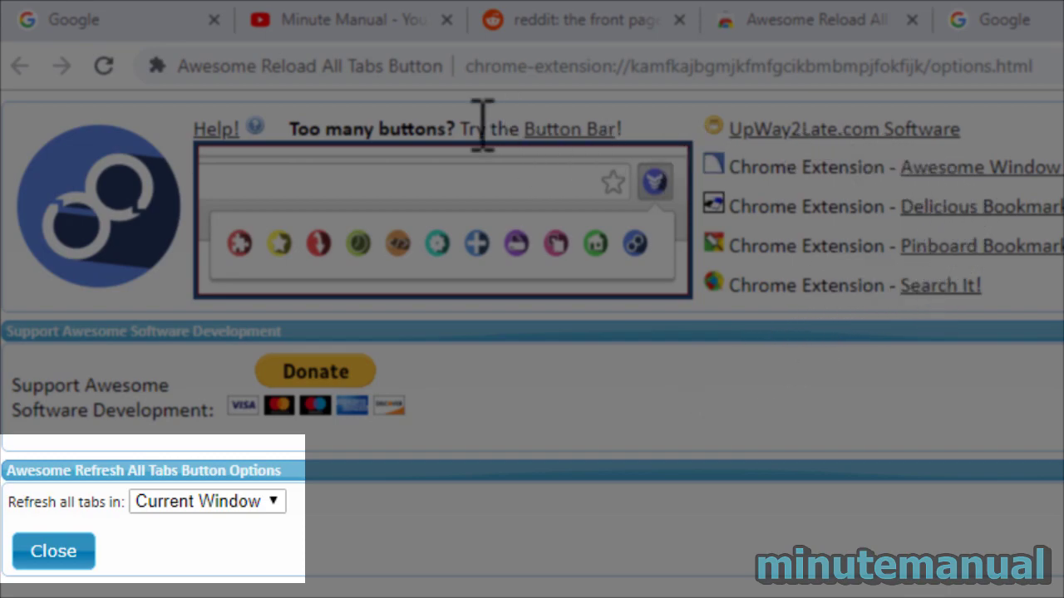
pyautogui.click(206, 501)
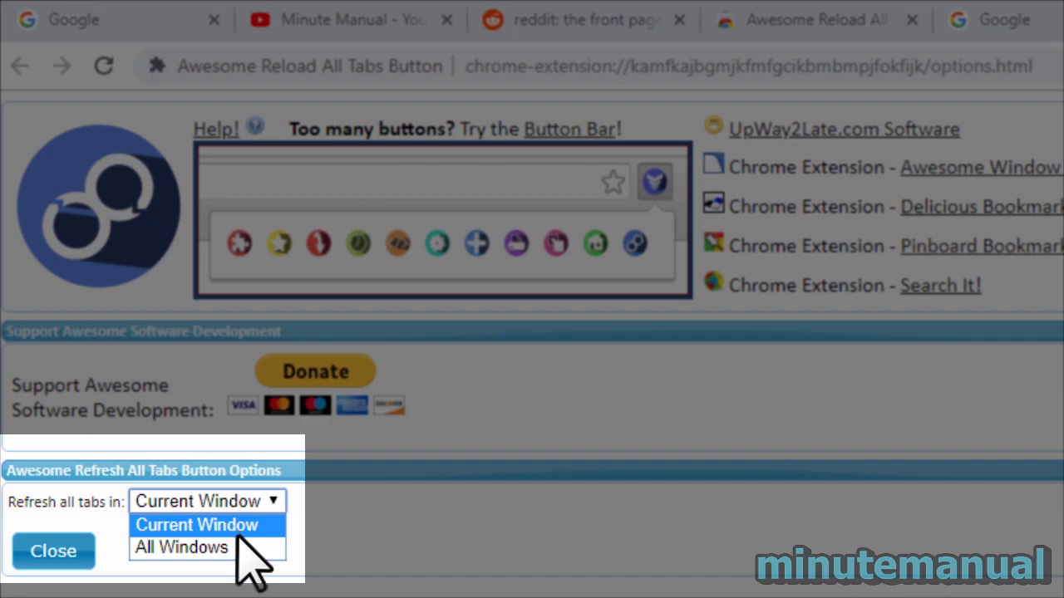
pyautogui.moveTo(183, 547)
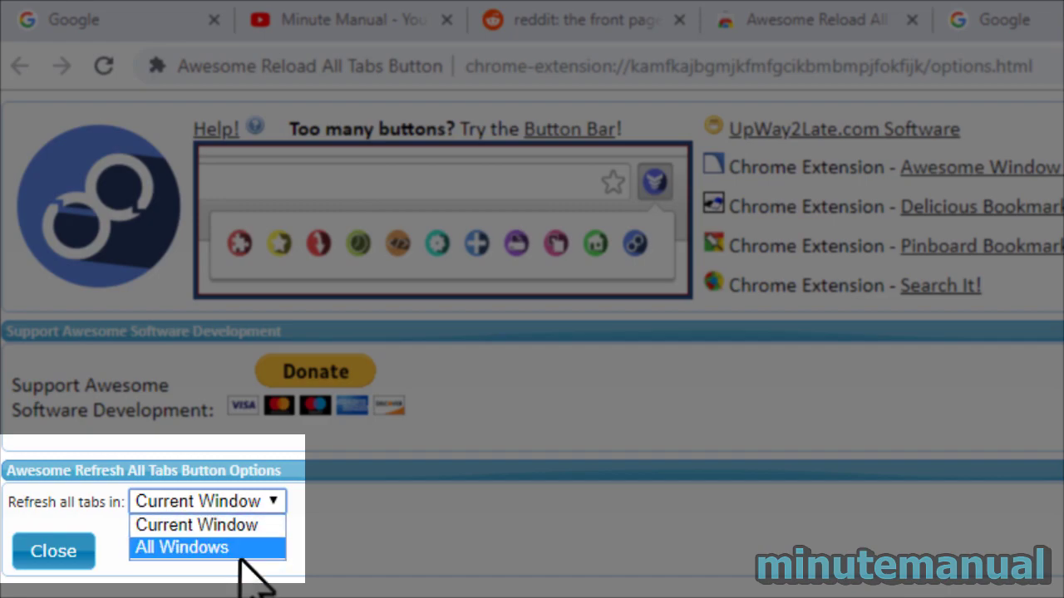